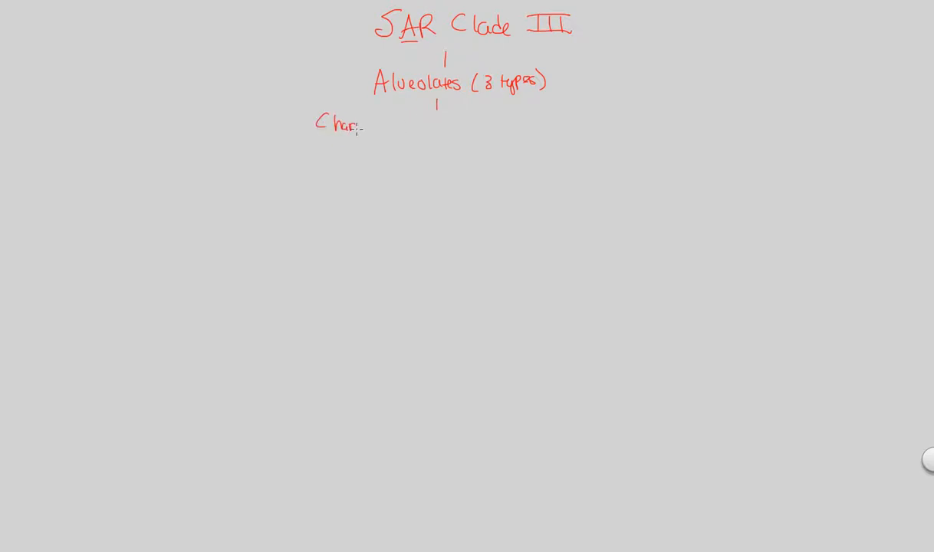
Step: Handwrite 'Char. by alveoli = flattened vessicles inside pm for support' beneath Alveolates
type("by")
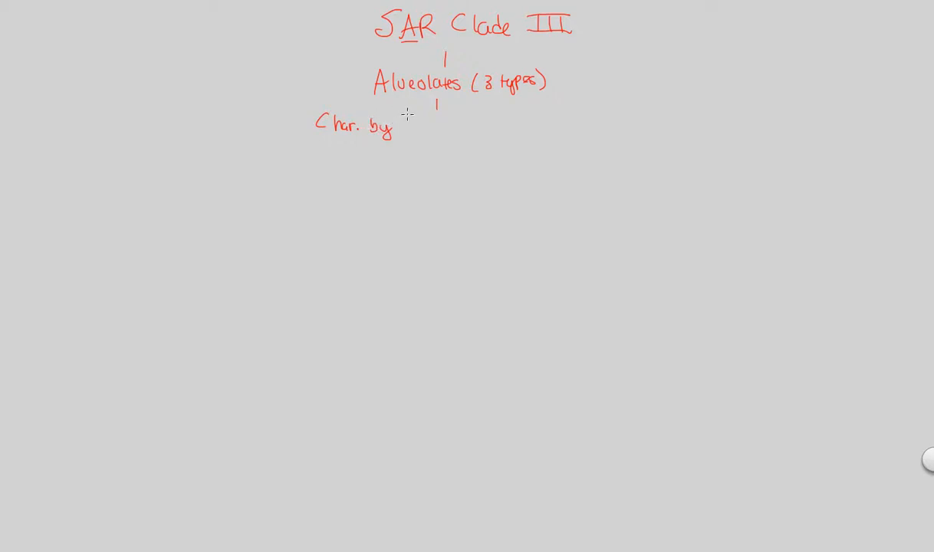
type("alueoli =")
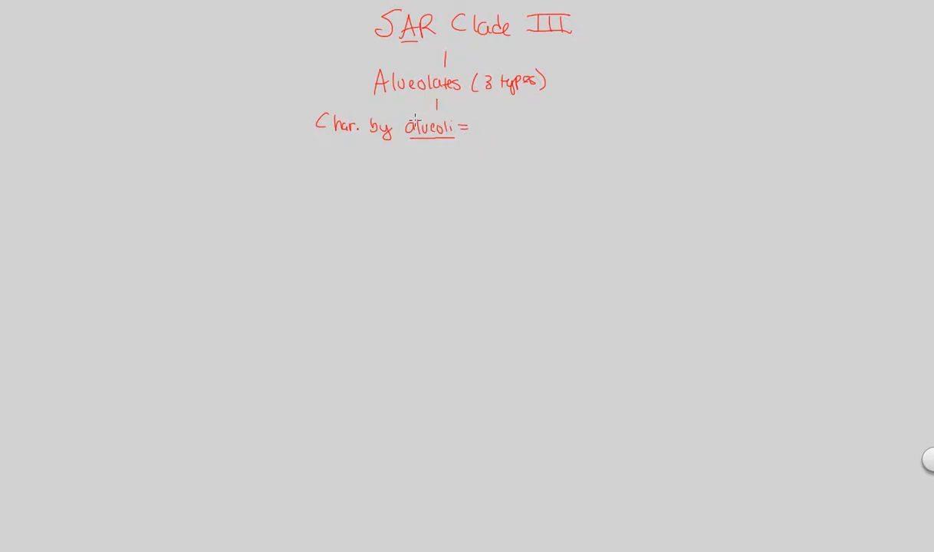
type("f")
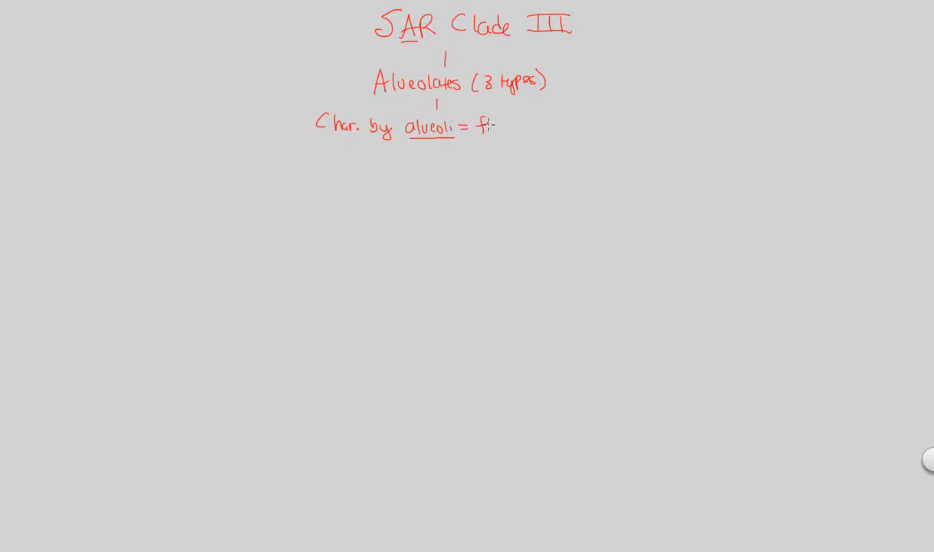
type("flat")
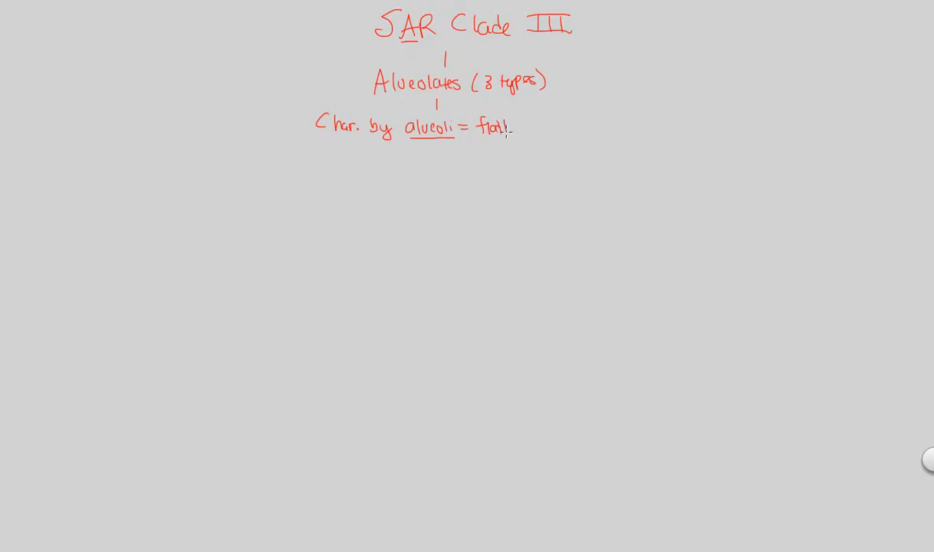
type("tened")
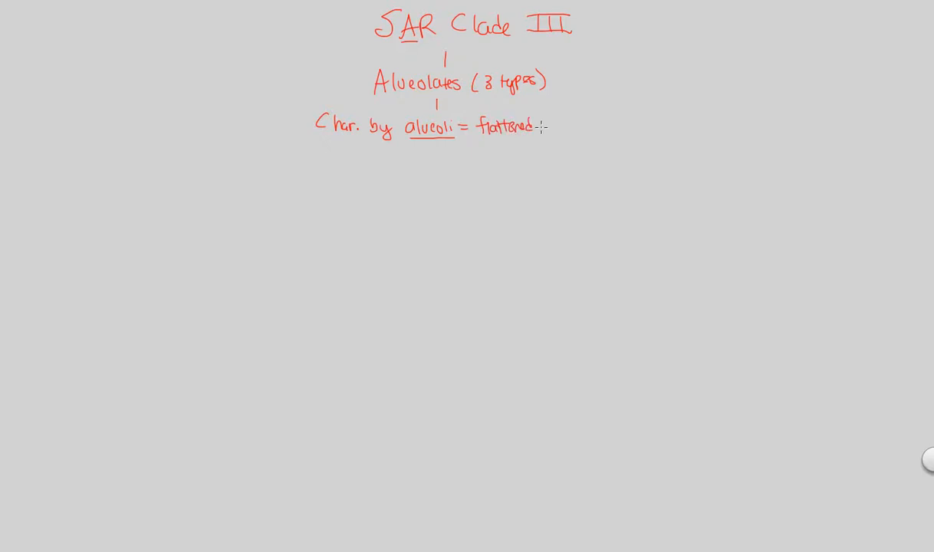
type("vessi")
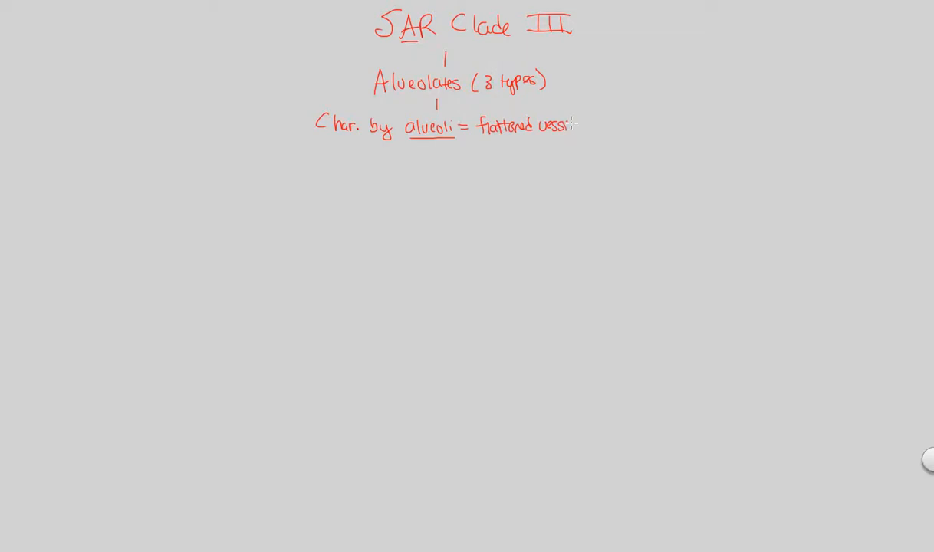
type("cles")
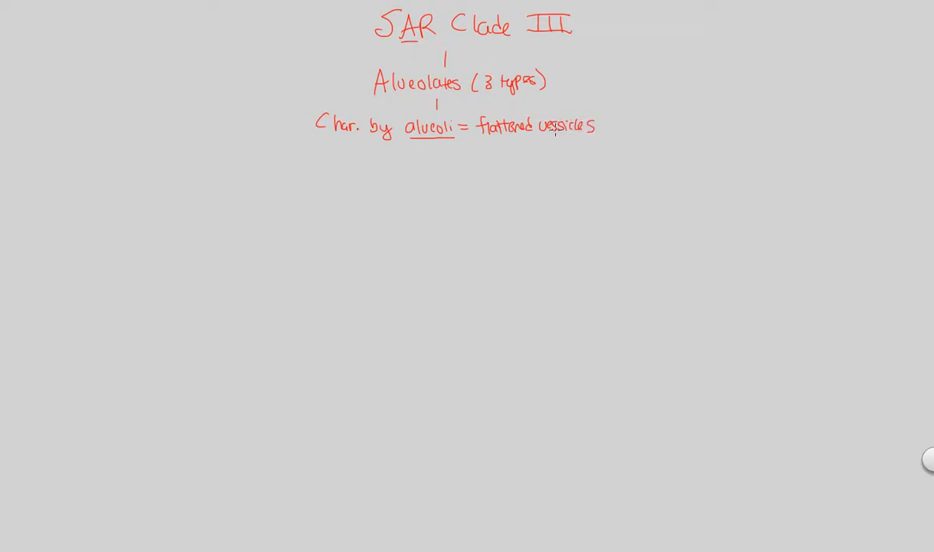
left_click(606, 125)
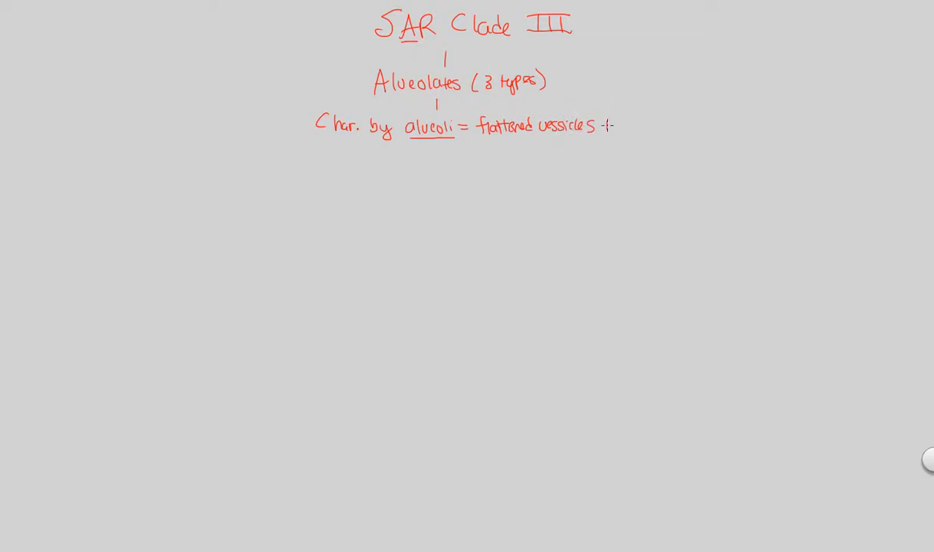
type("inst")
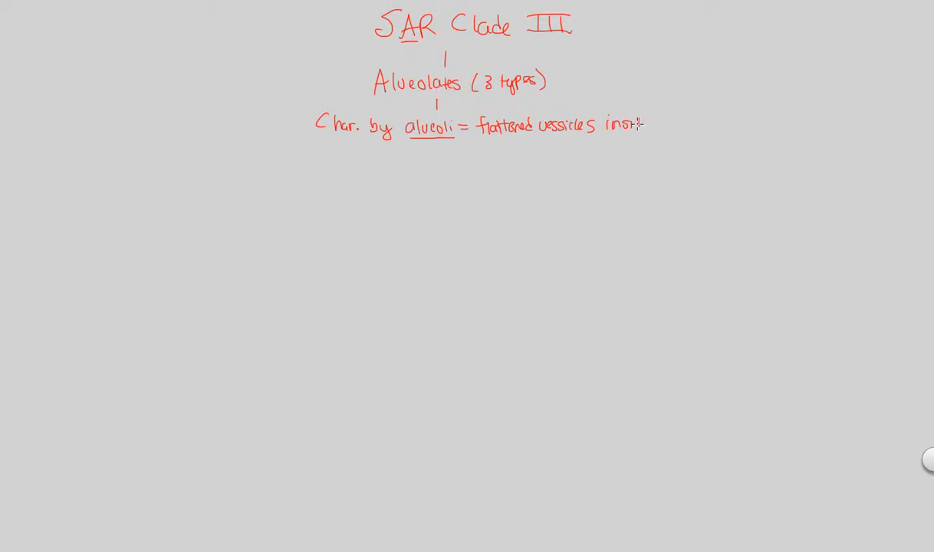
type("inside pm for suppor")
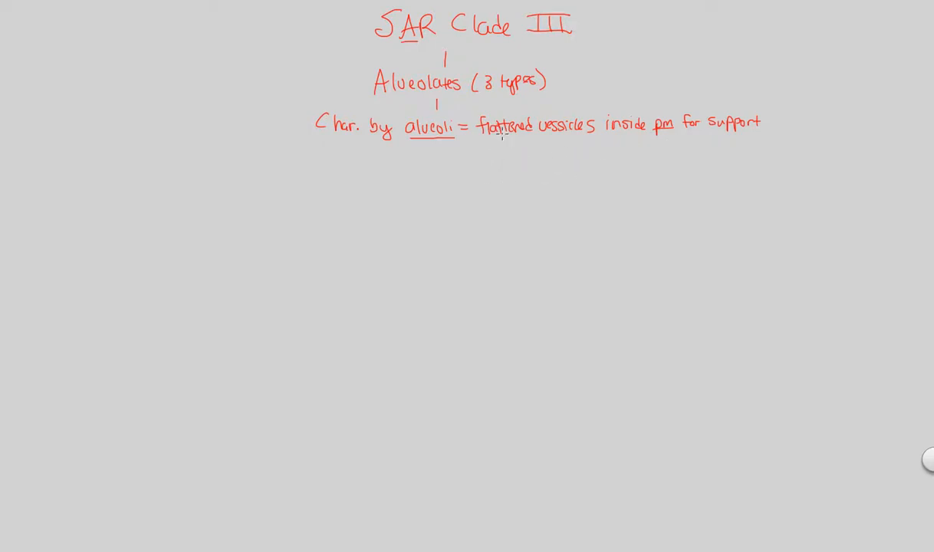
mouse_move(419, 159)
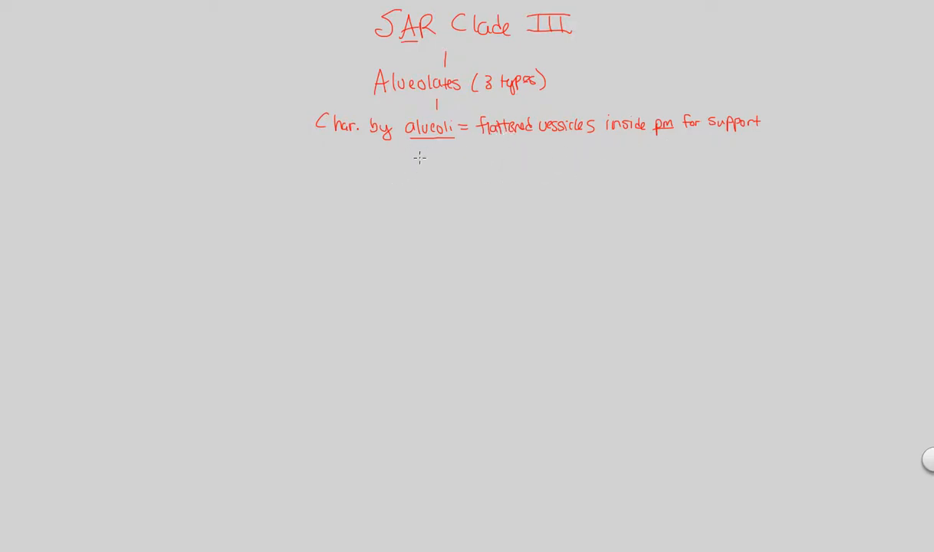
mouse_move(358, 193)
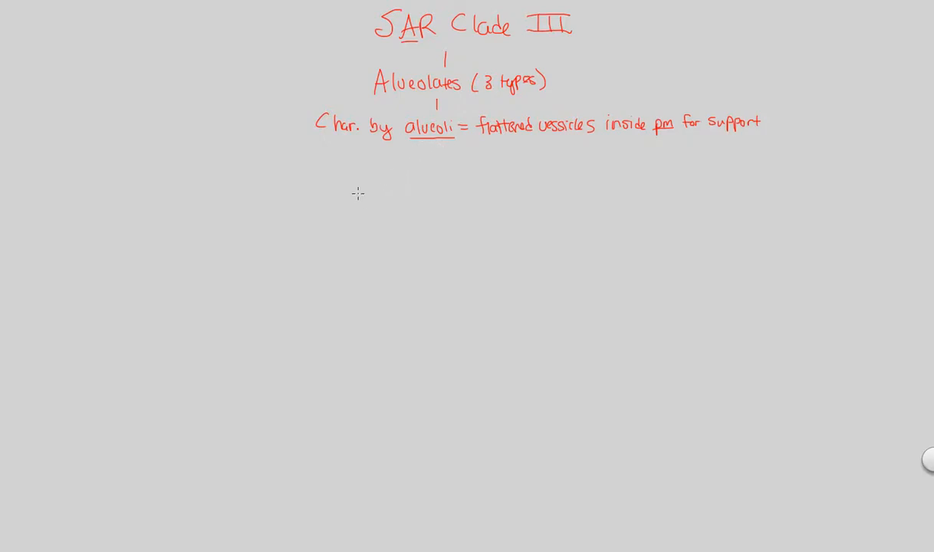
mouse_move(312, 167)
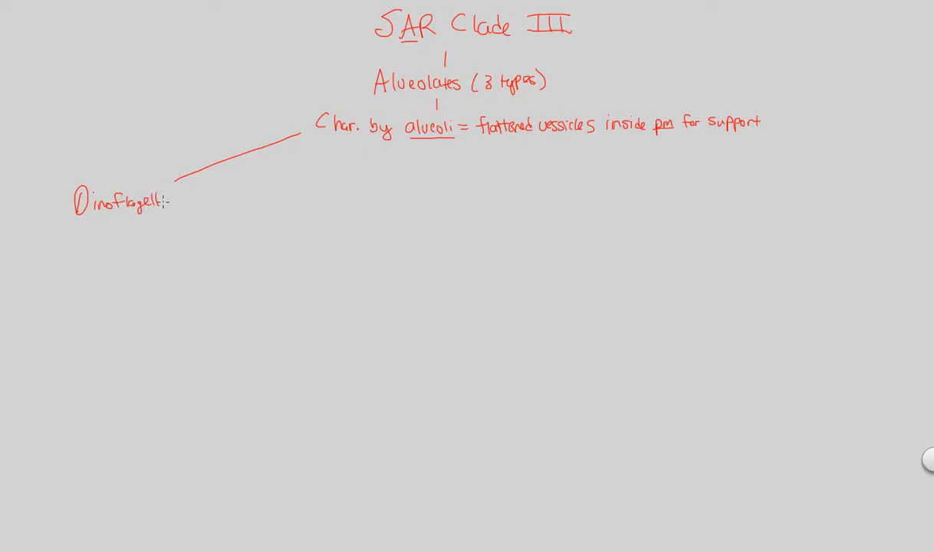
Step: Write 'Dinoflagellates (Fig 28.15)' at the end of a branch line from the alveoli note
type("ates (")
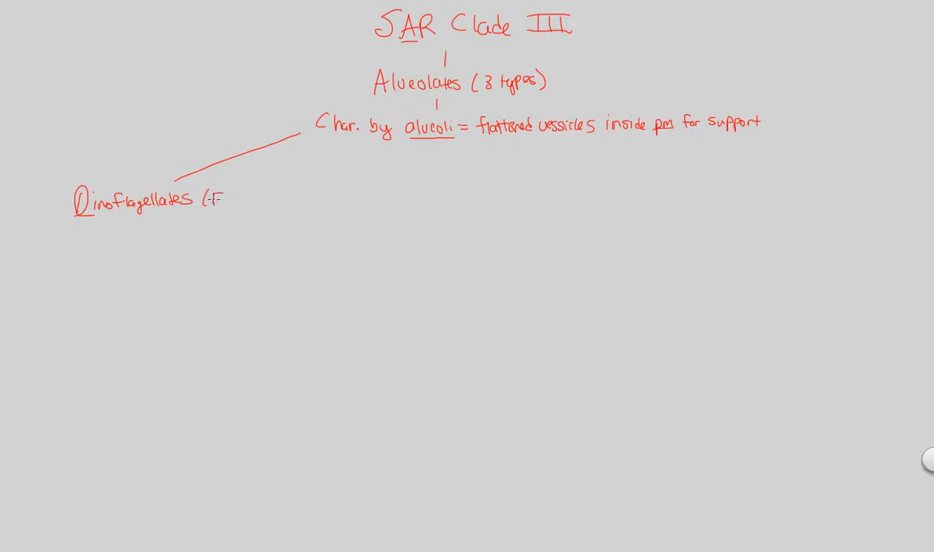
type("Fig 28")
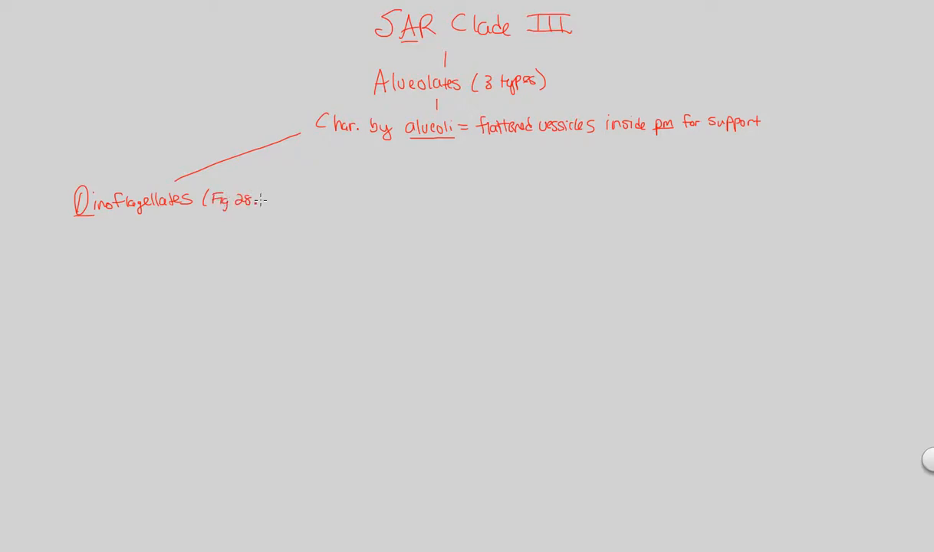
type("15)")
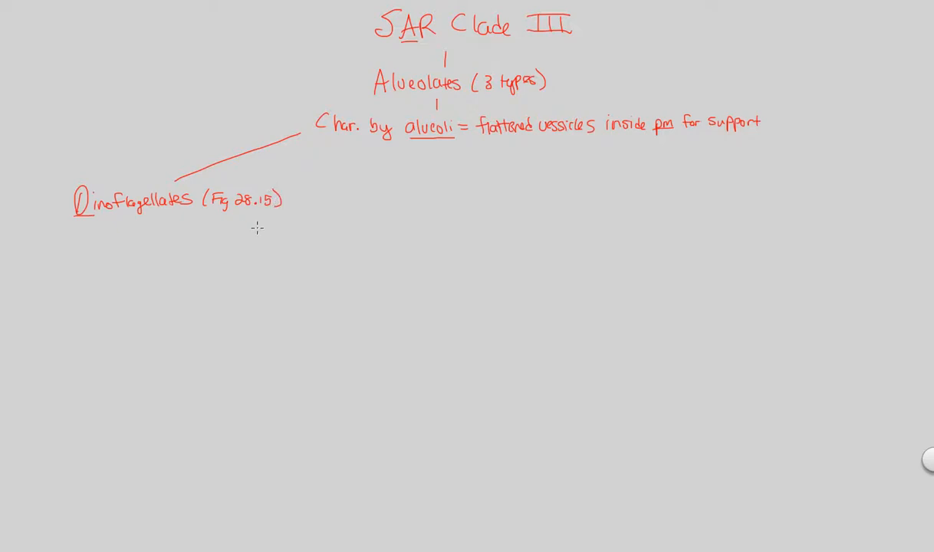
mouse_move(177, 259)
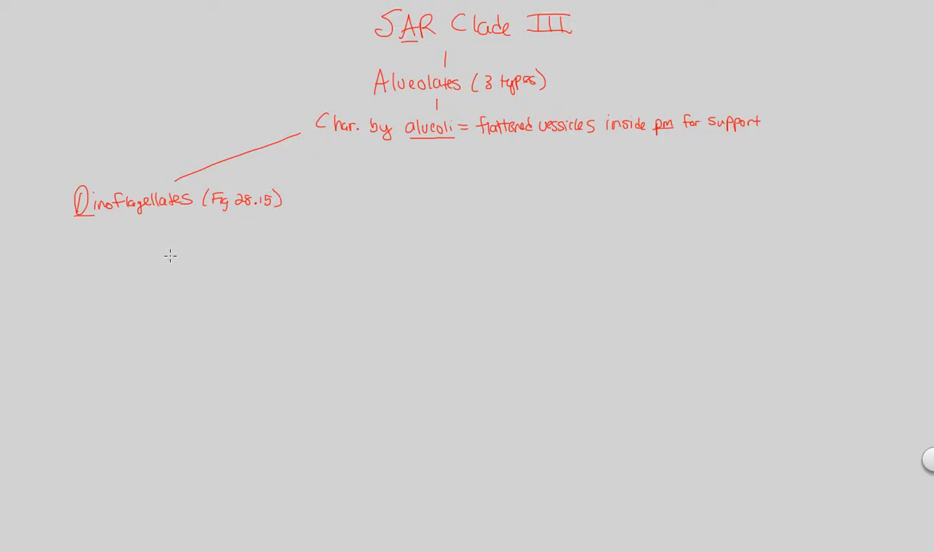
mouse_move(162, 259)
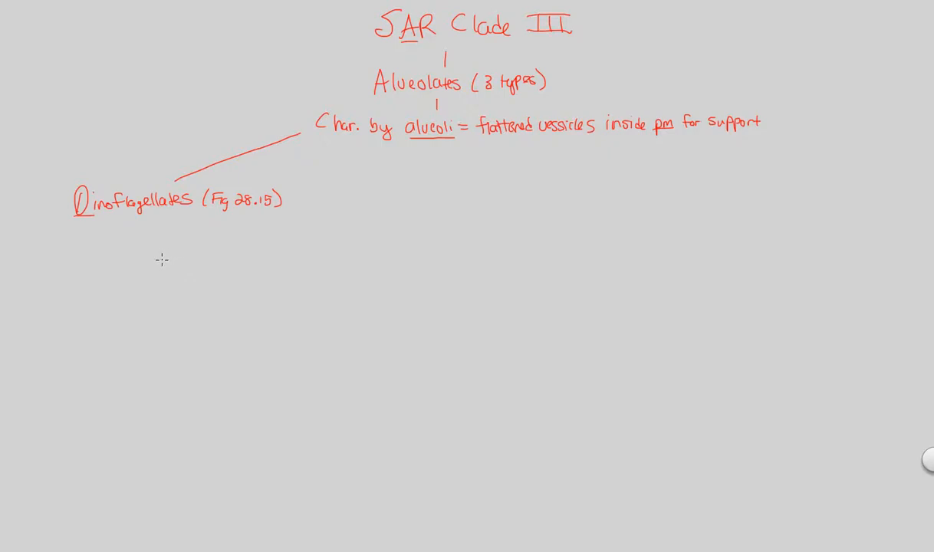
mouse_move(111, 233)
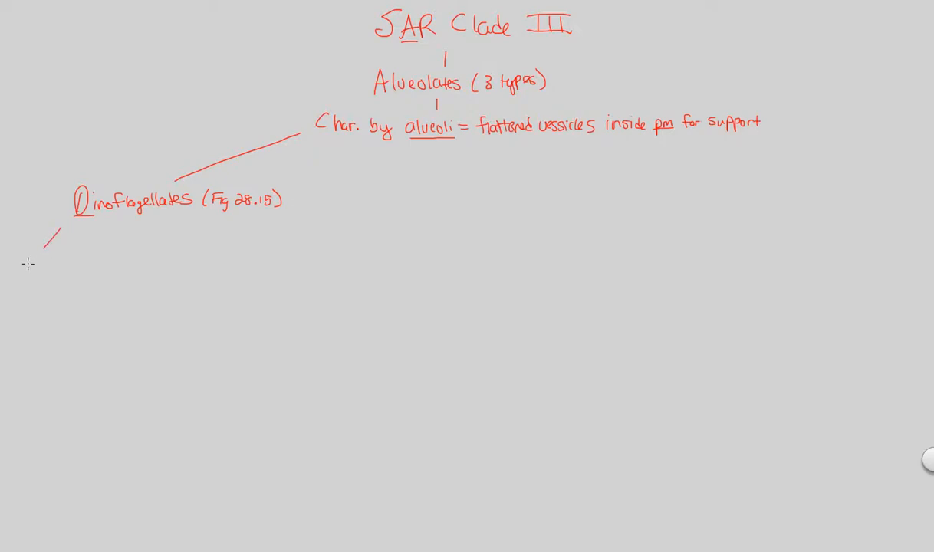
Step: Write 'mostly unicellular w/ cellulose for support (PM)' under Dinoflagellates
type("mon")
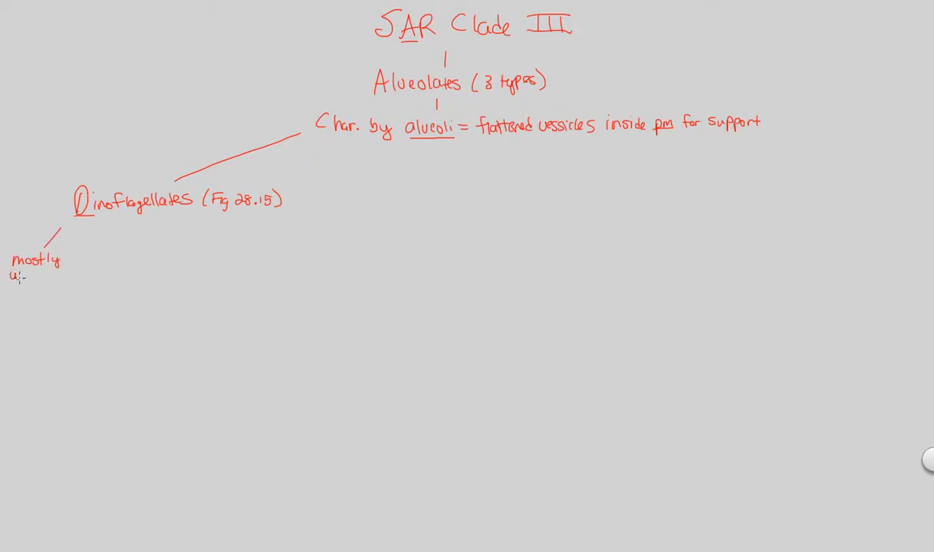
type("unicellular")
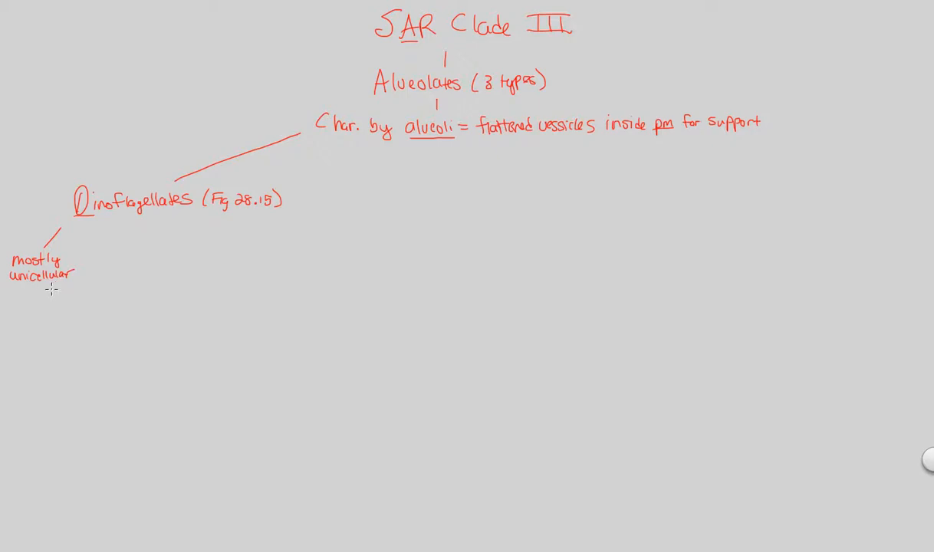
mouse_move(13, 291)
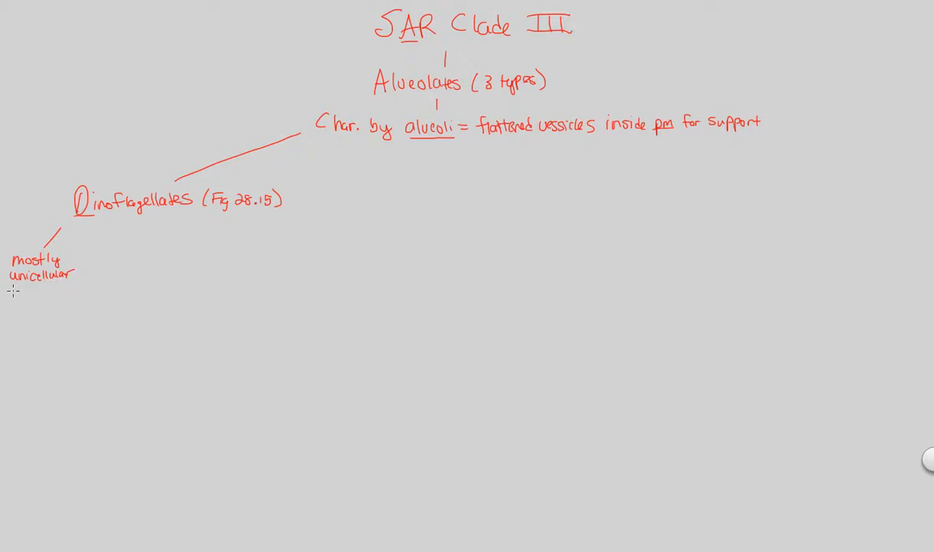
type("w/ cell")
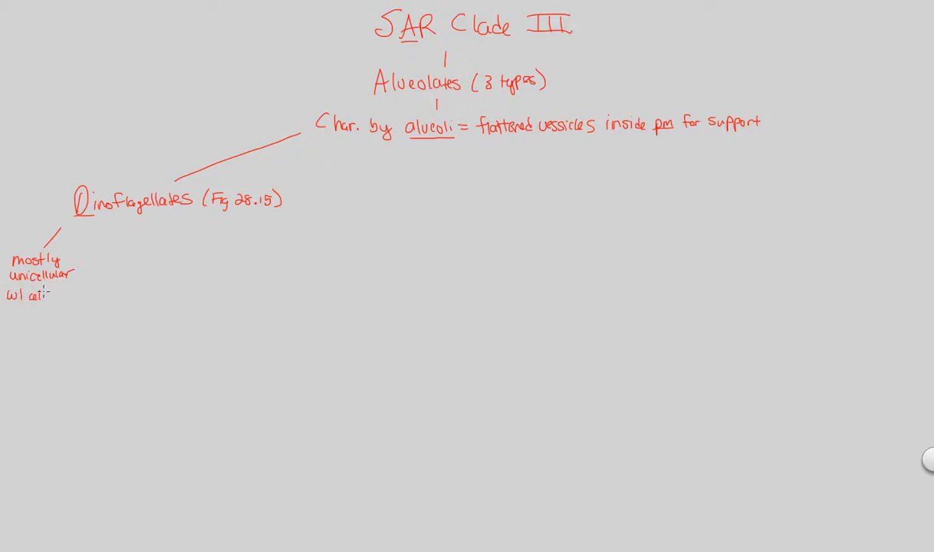
type("cellulose")
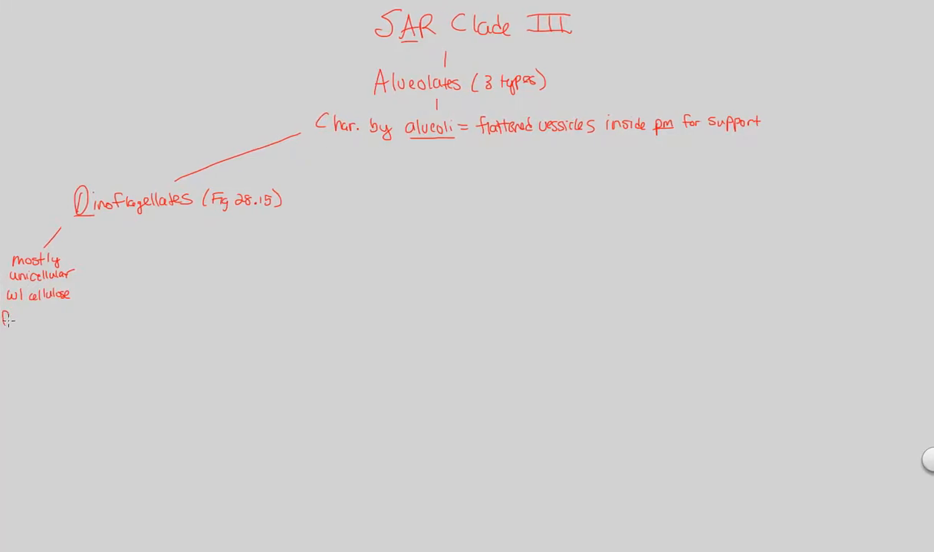
type("for")
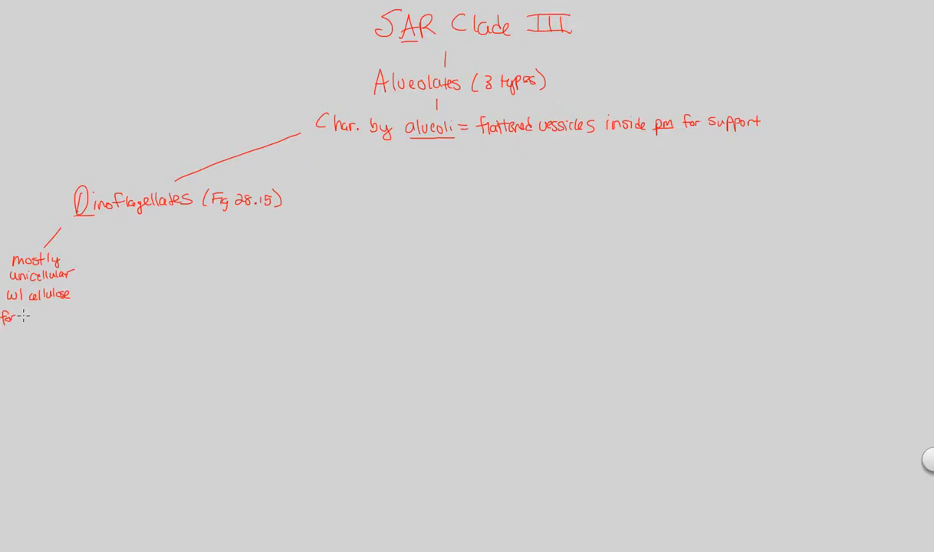
type("support")
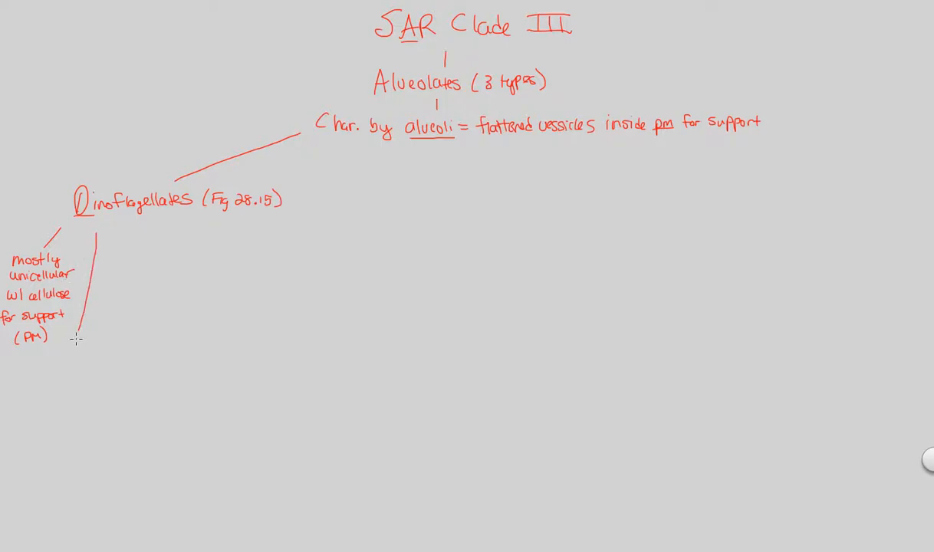
Step: Write 'Char. by 2 flagella for movement', rewriting the badly written 'flagella'
type("Char")
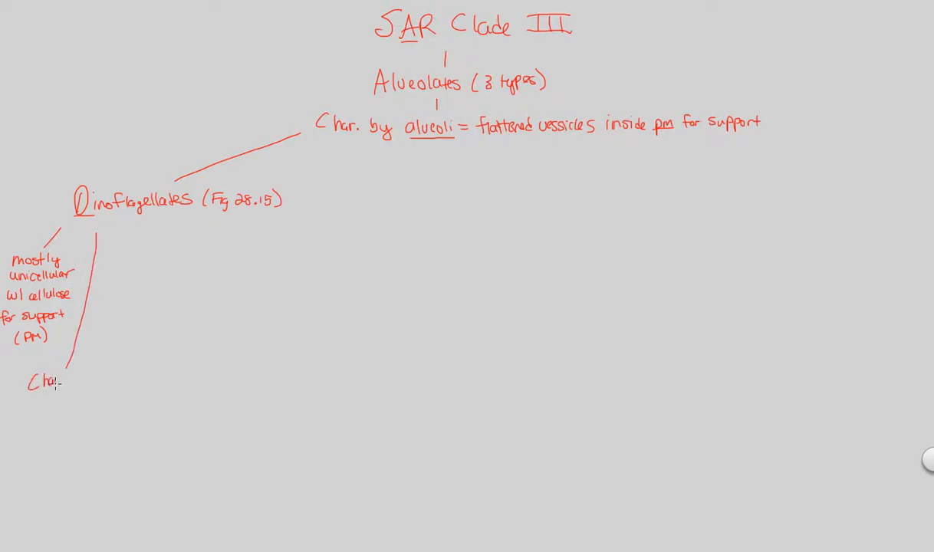
type("by")
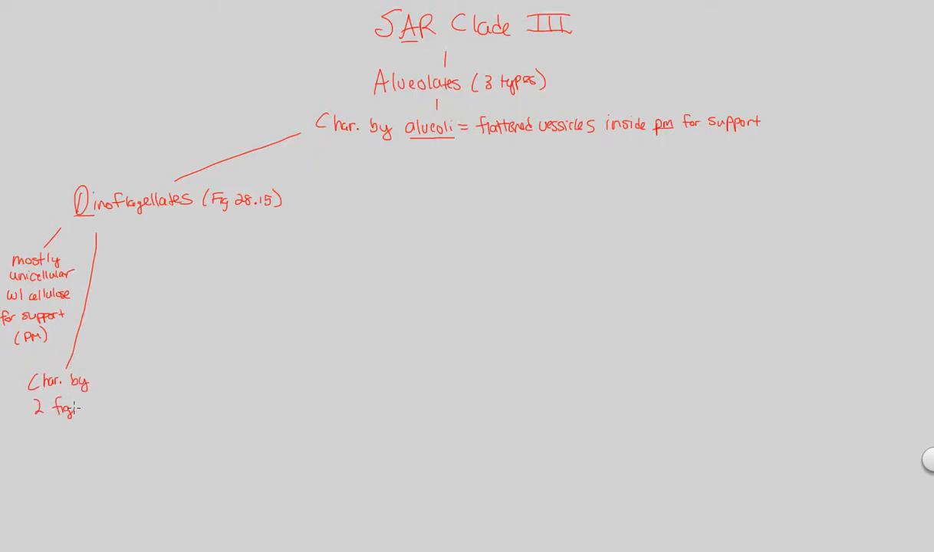
type("flagella")
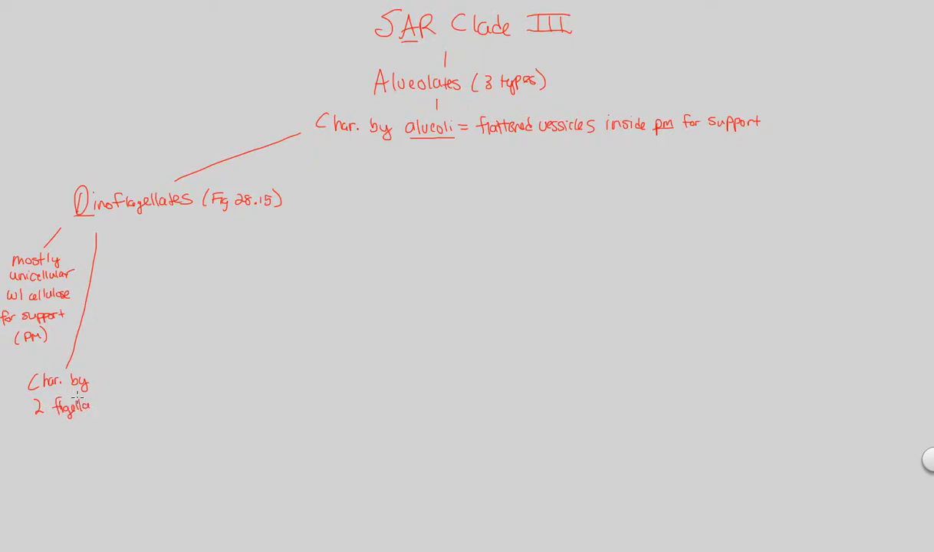
left_click(73, 405)
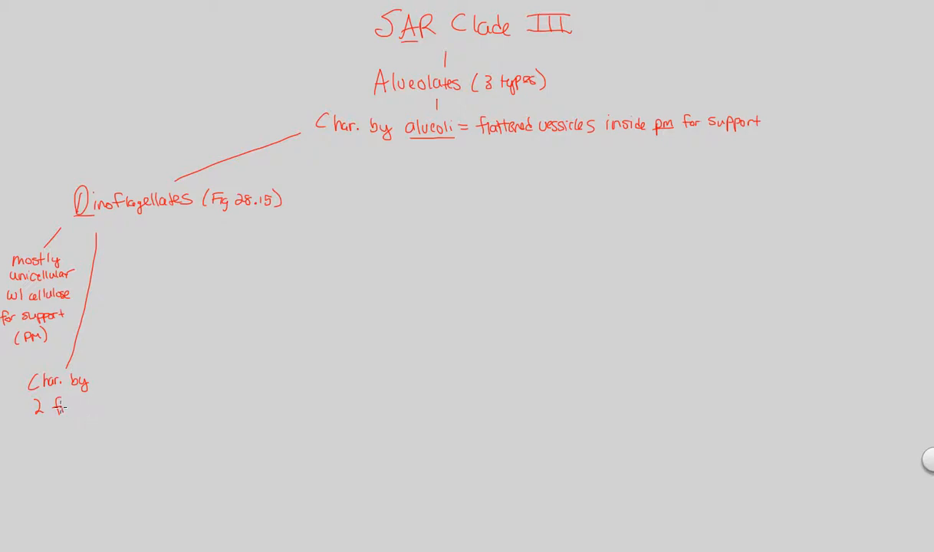
type("flagella")
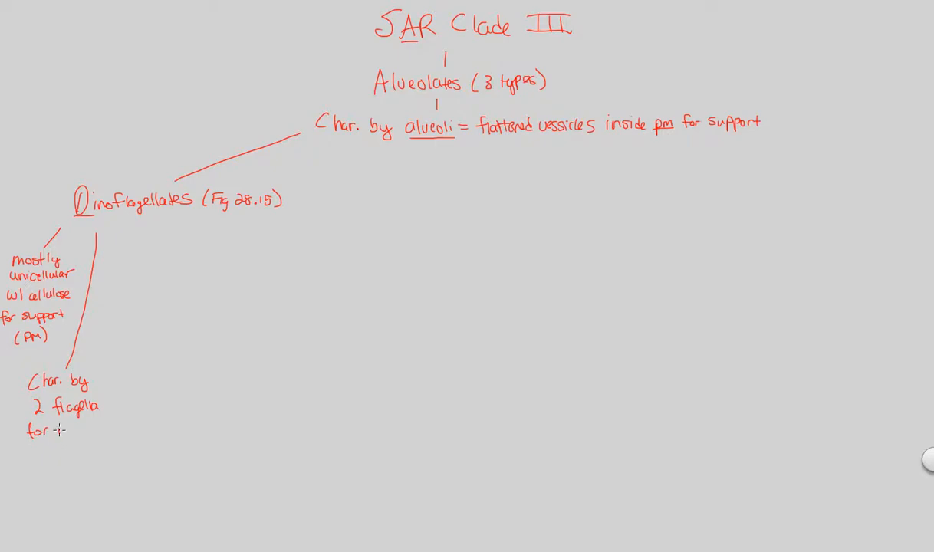
type("movement")
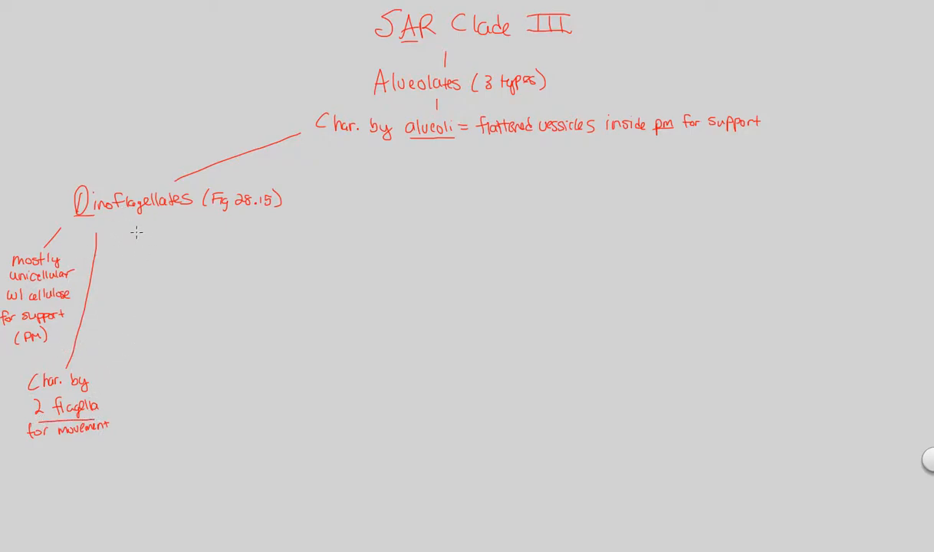
Step: Draw a branch below Dinoflagellates reading 'Ex: Blooms' and 'Pop explosions of dinoflagellates'
left_click_drag(153, 222, 144, 241)
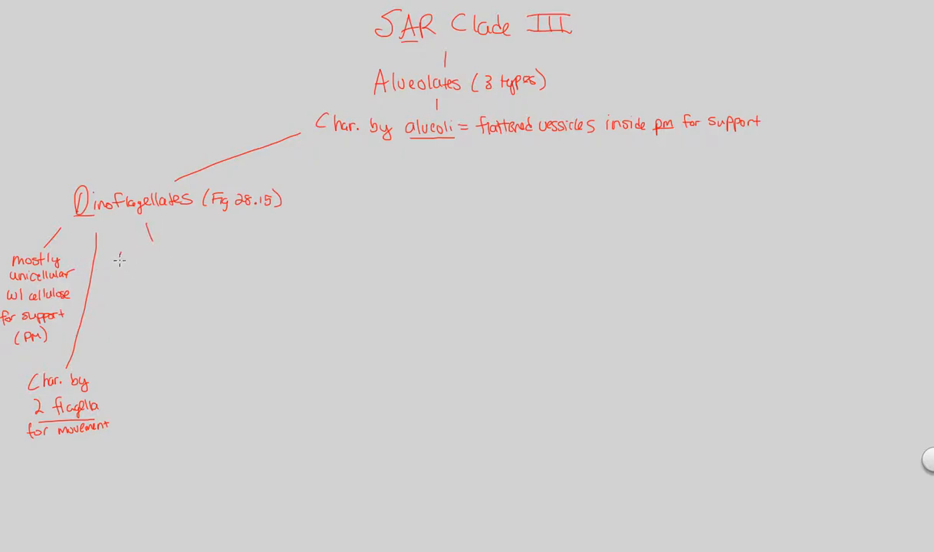
type("Ex: Blooms")
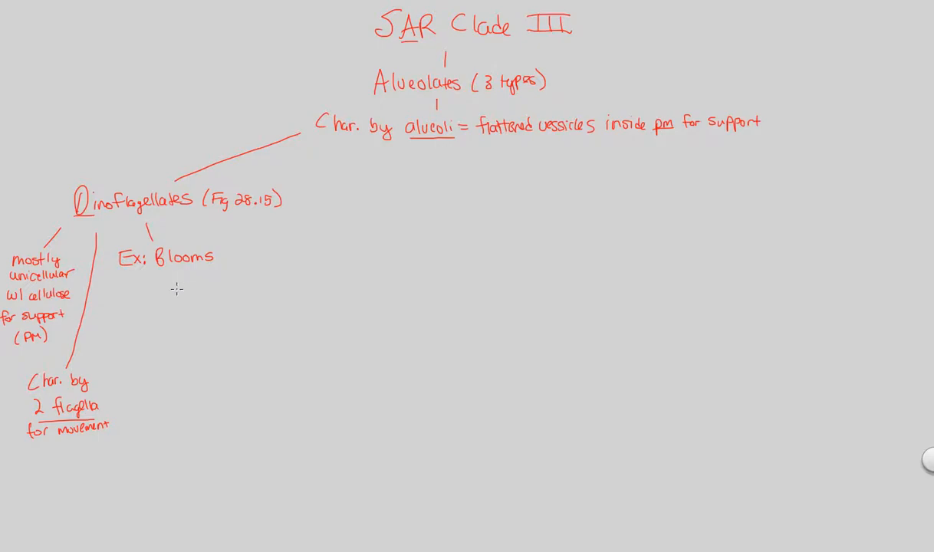
type("Pop")
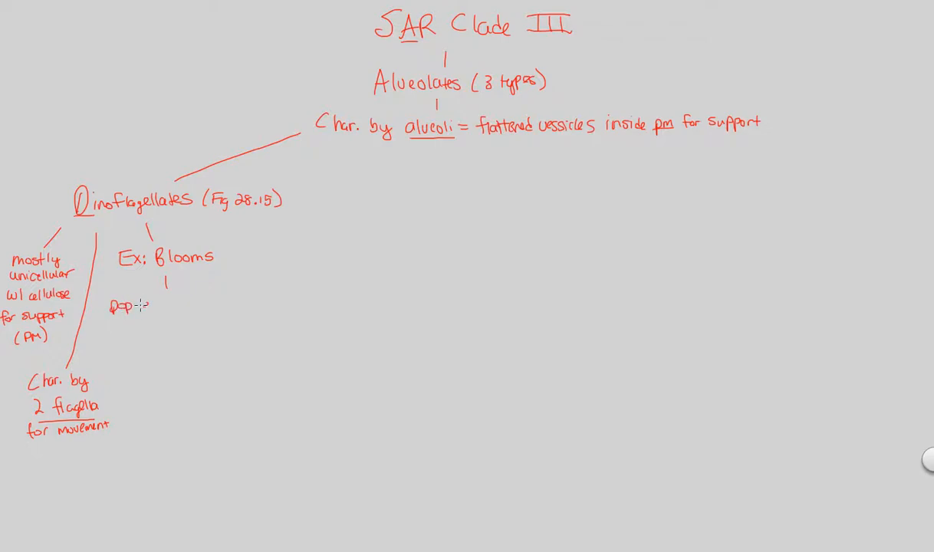
type("explosions")
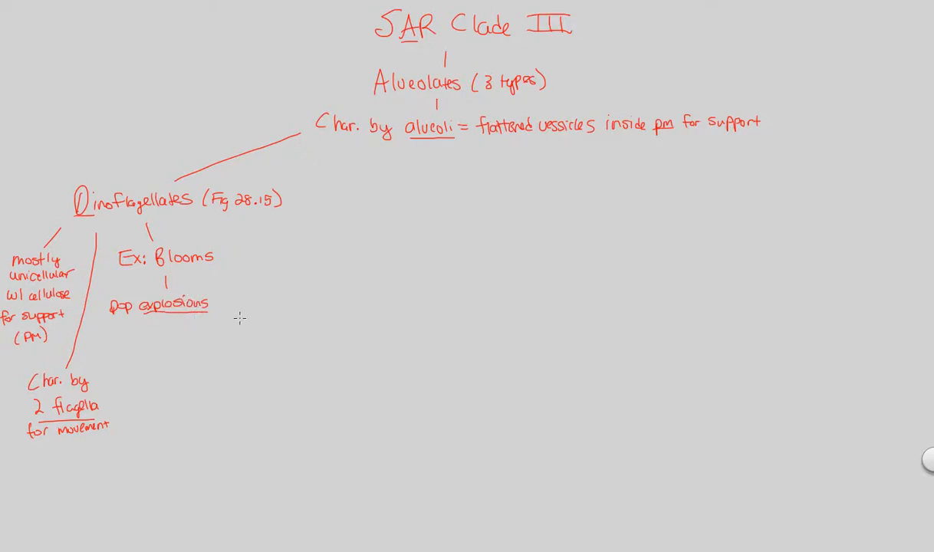
type("of d")
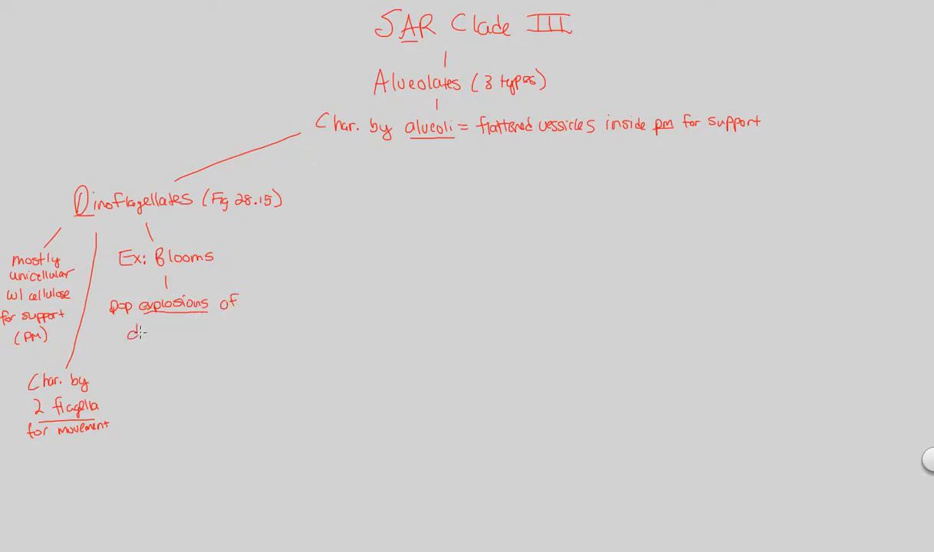
type("dinoflagella")
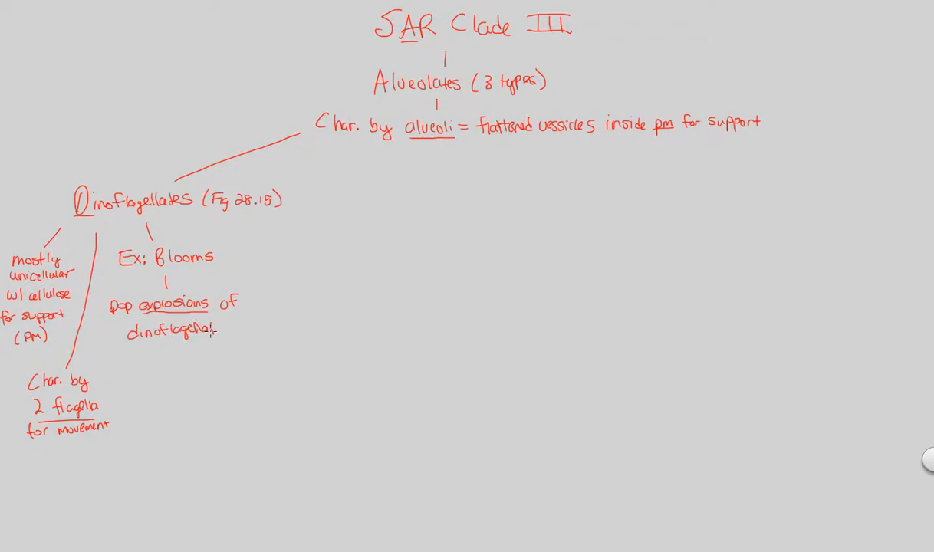
Step: Draw an arrow to '"red tide" due carotenoids' with a 'due to coastal pollution' branch
left_click_drag(172, 342, 172, 399)
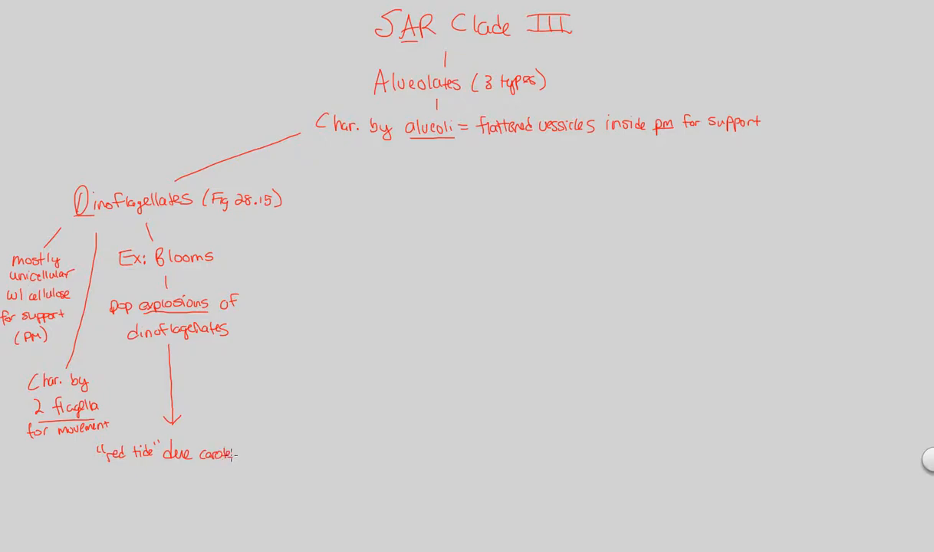
type("enoids")
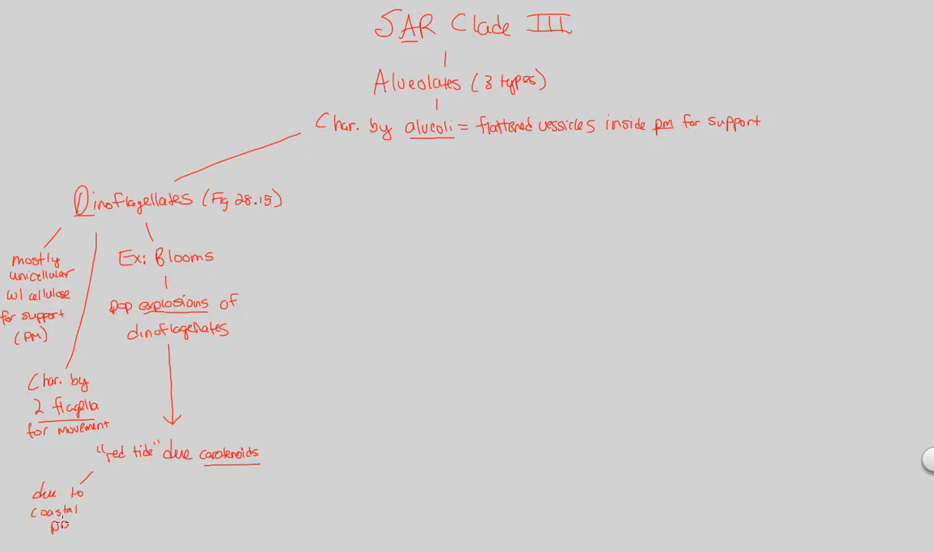
type("pollution")
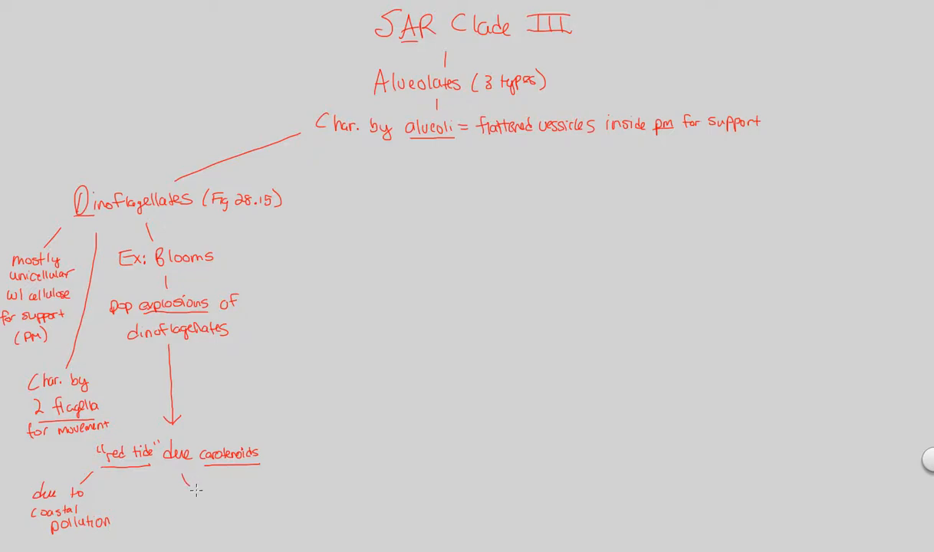
Step: Write 'Prob = releases neurotoxins' with arrows to 'kills fish' and 'kills bird'
type("Prob= releases neurotoxins")
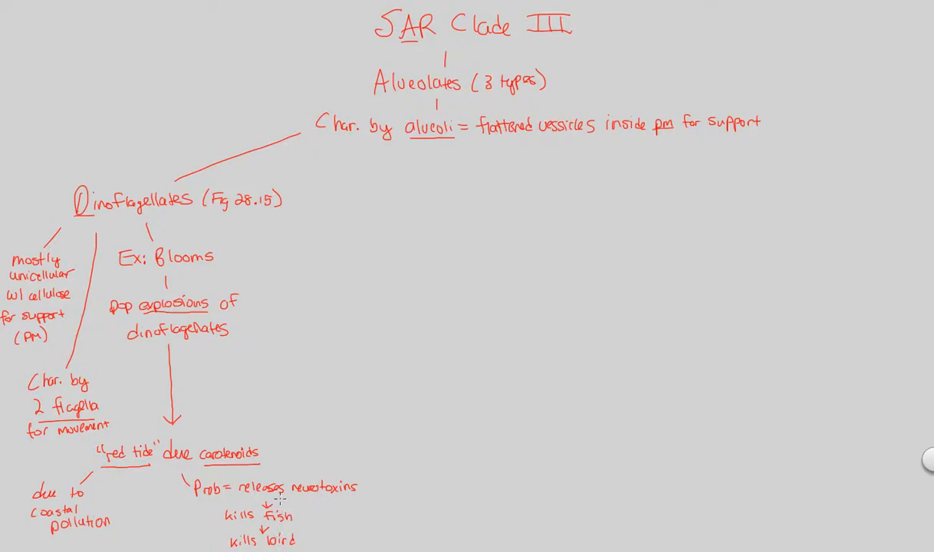
Step: Start an Apicomplexans branch labelled 'parasites of animals'
type("Apicocomplexans")
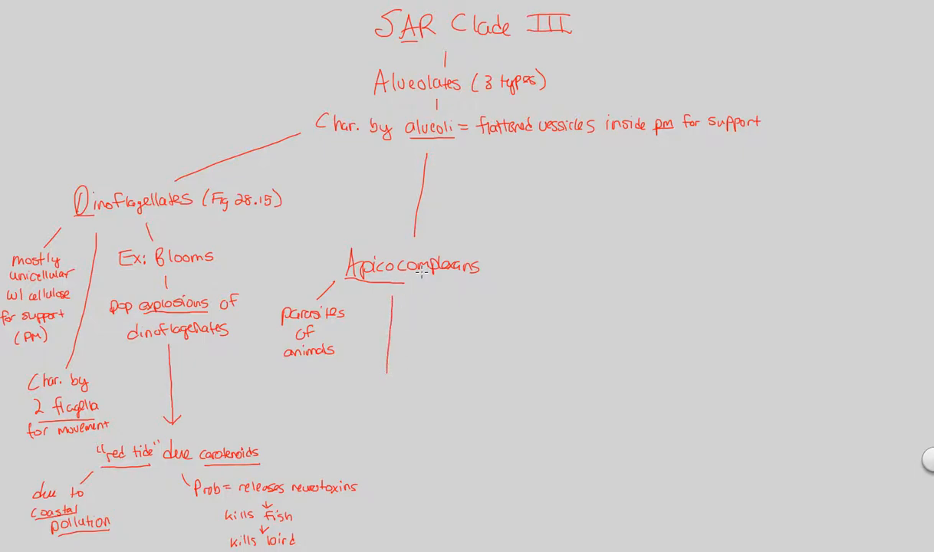